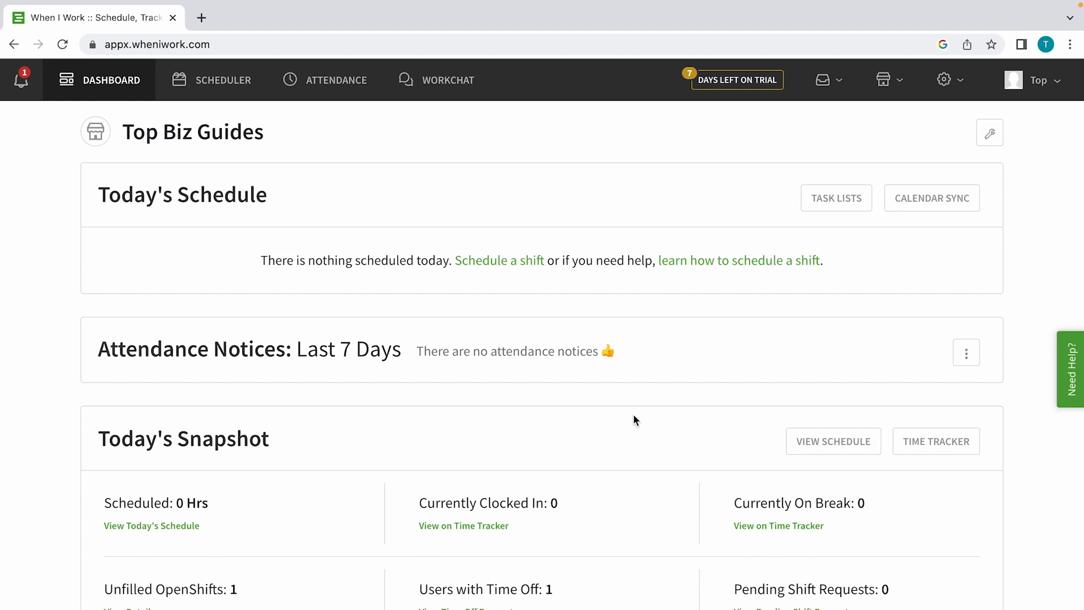
{"action": "mouse_move", "coordinate": [745, 257]}
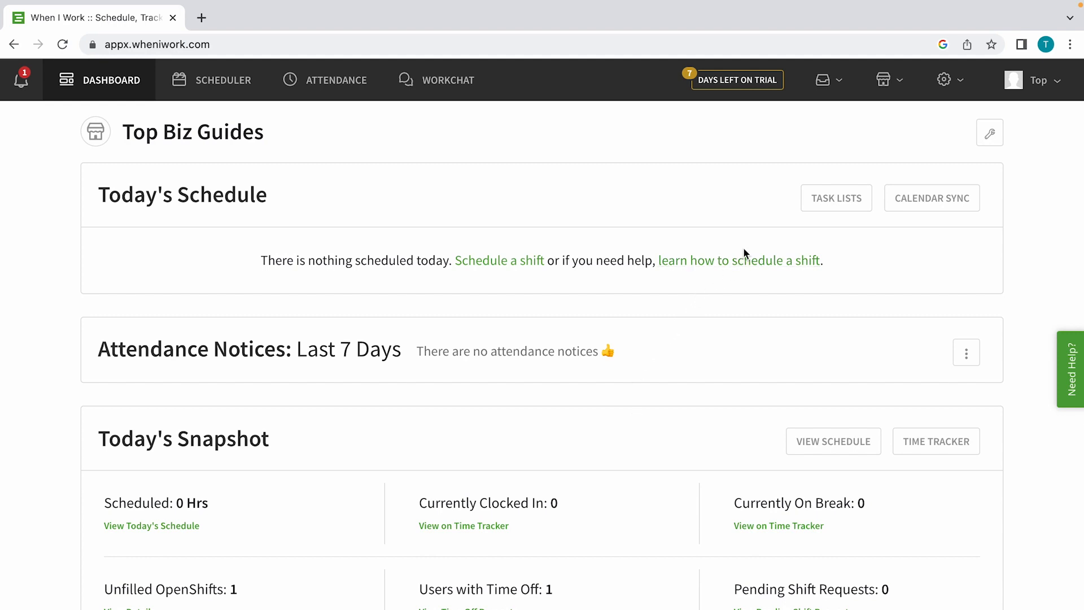
Step: Open the personal account menu from the profile name in the navigation bar
{"action": "left_click", "coordinate": [1037, 79]}
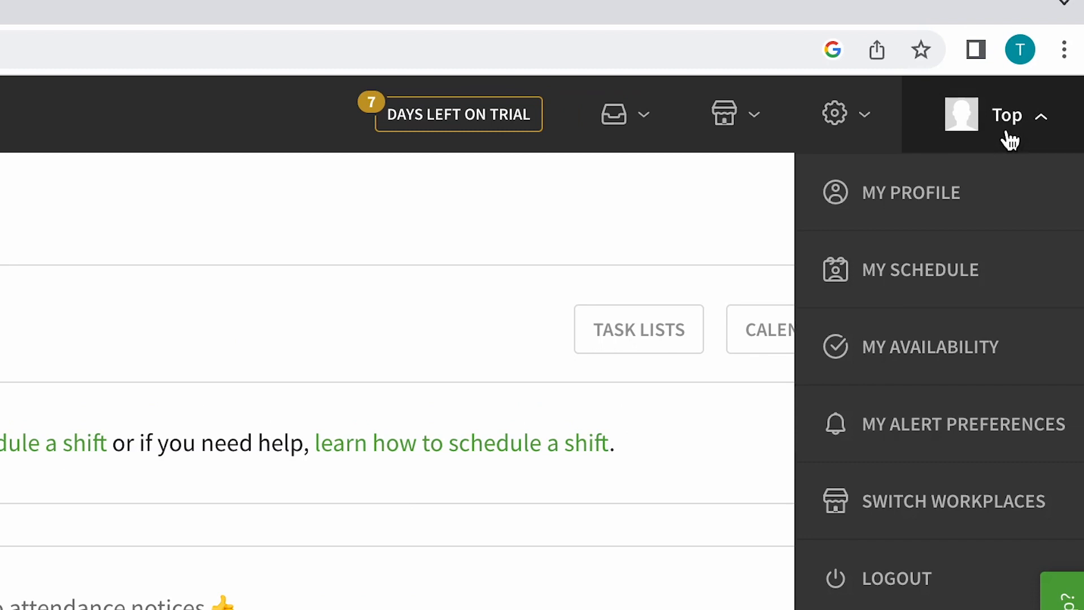
Step: Go to My Availability to view the June 2023 availability calendar
{"action": "left_click", "coordinate": [929, 347]}
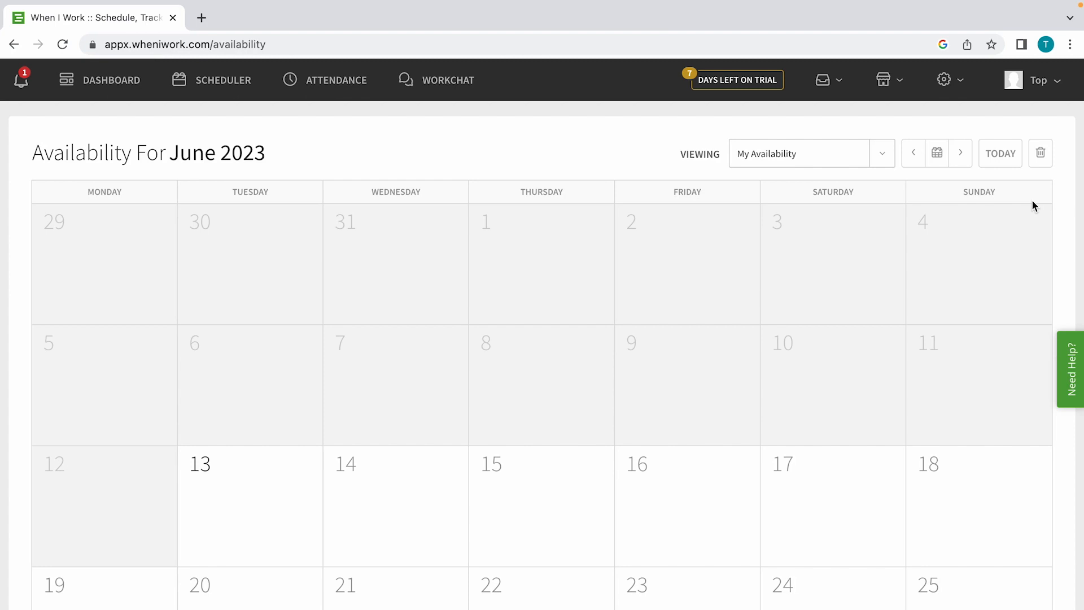
{"action": "mouse_move", "coordinate": [257, 448]}
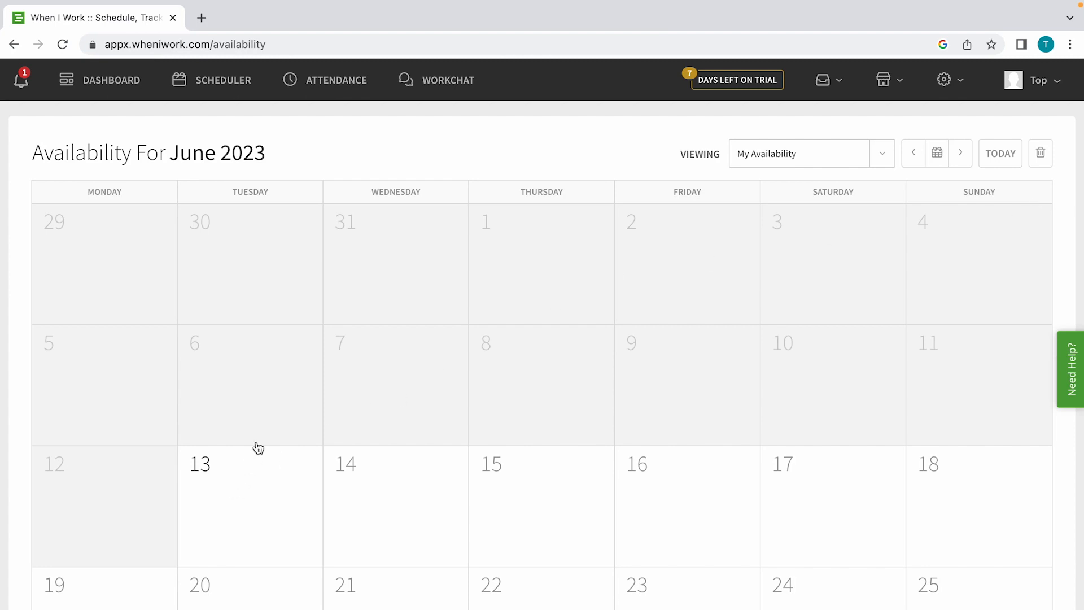
{"action": "mouse_move", "coordinate": [372, 276]}
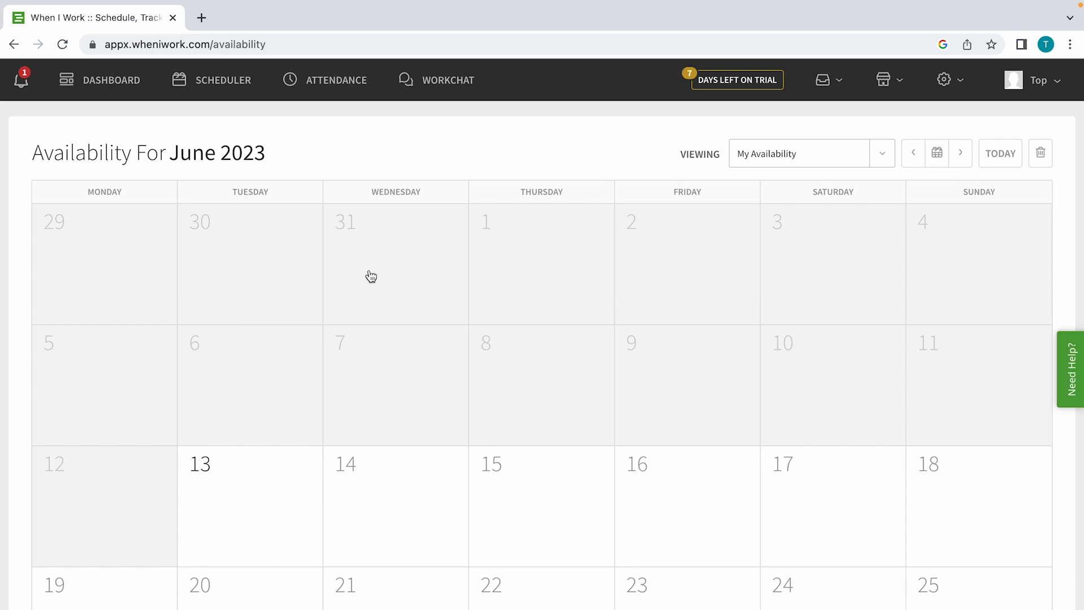
{"action": "mouse_move", "coordinate": [520, 266]}
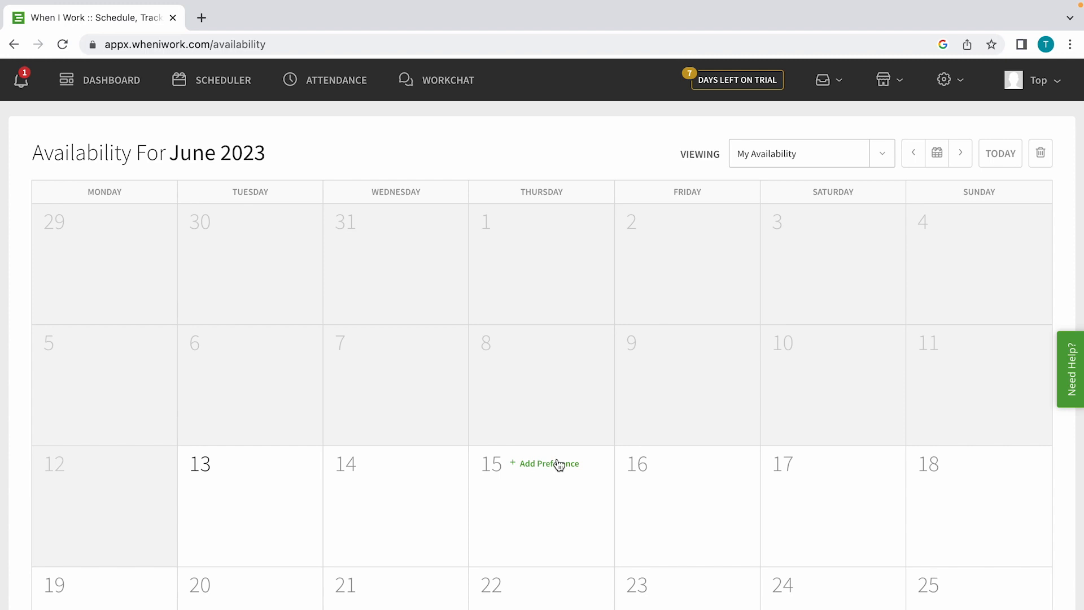
Step: Add a June 15 'I Prefer To Work' entry with the note 'I want to work with Max :)' and save it
{"action": "left_click", "coordinate": [550, 463]}
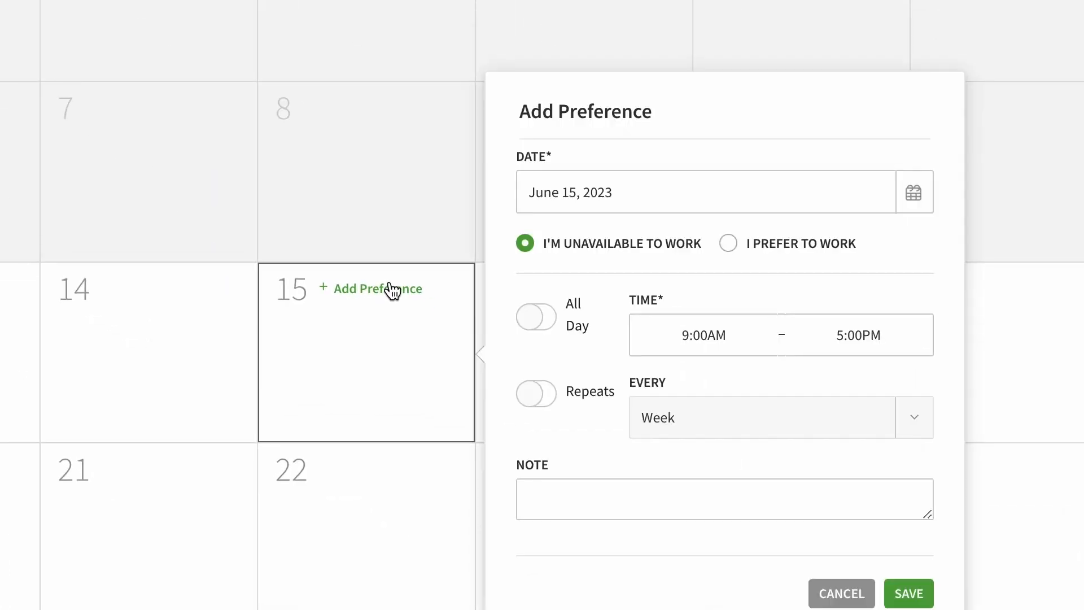
{"action": "left_click", "coordinate": [728, 243]}
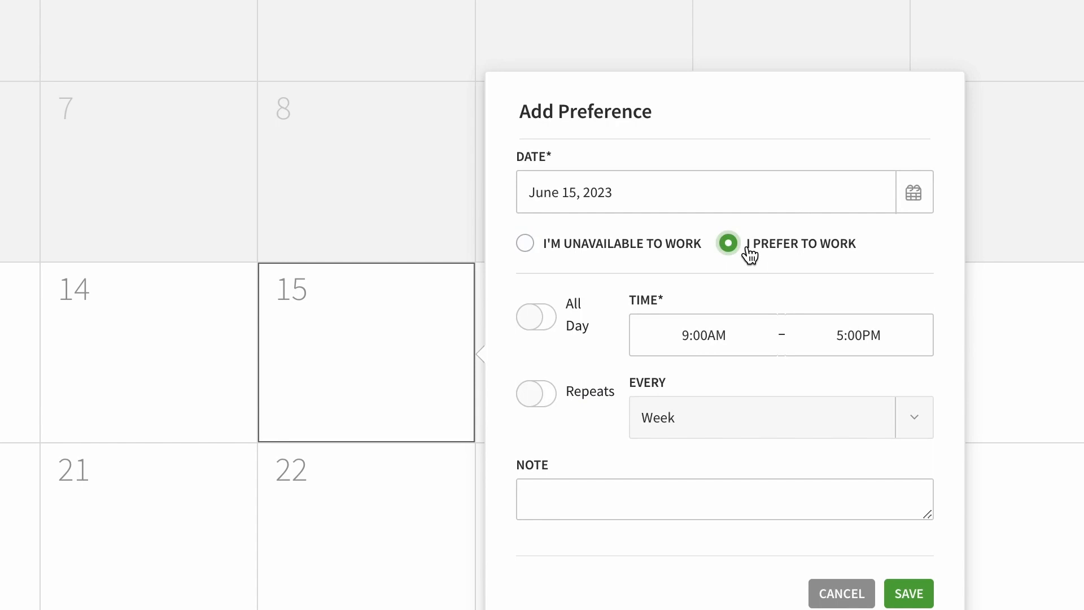
{"action": "left_click", "coordinate": [725, 498]}
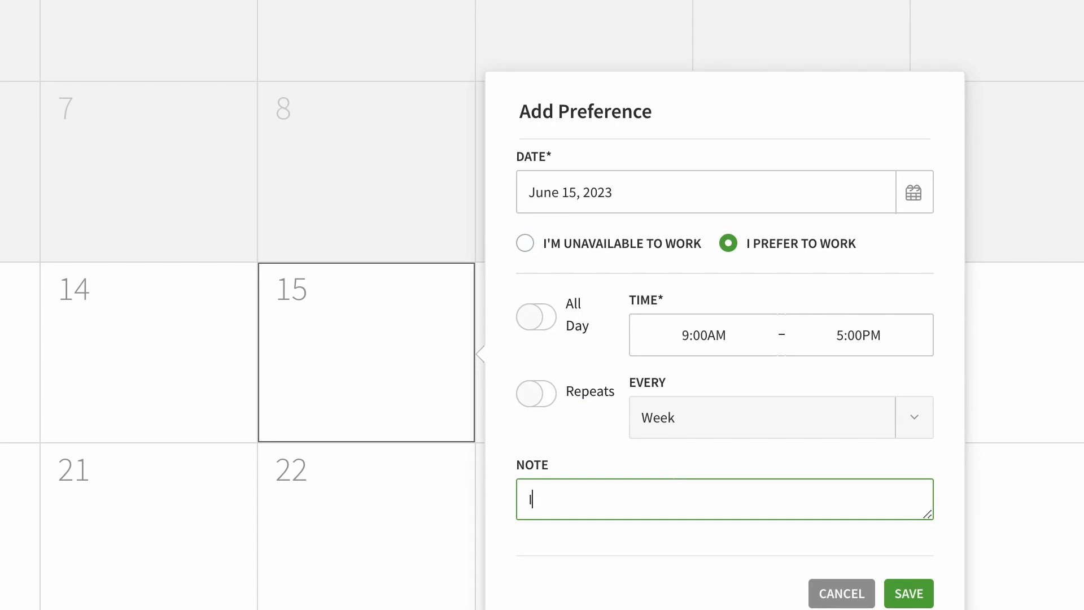
{"action": "type", "text": "I want to work with"}
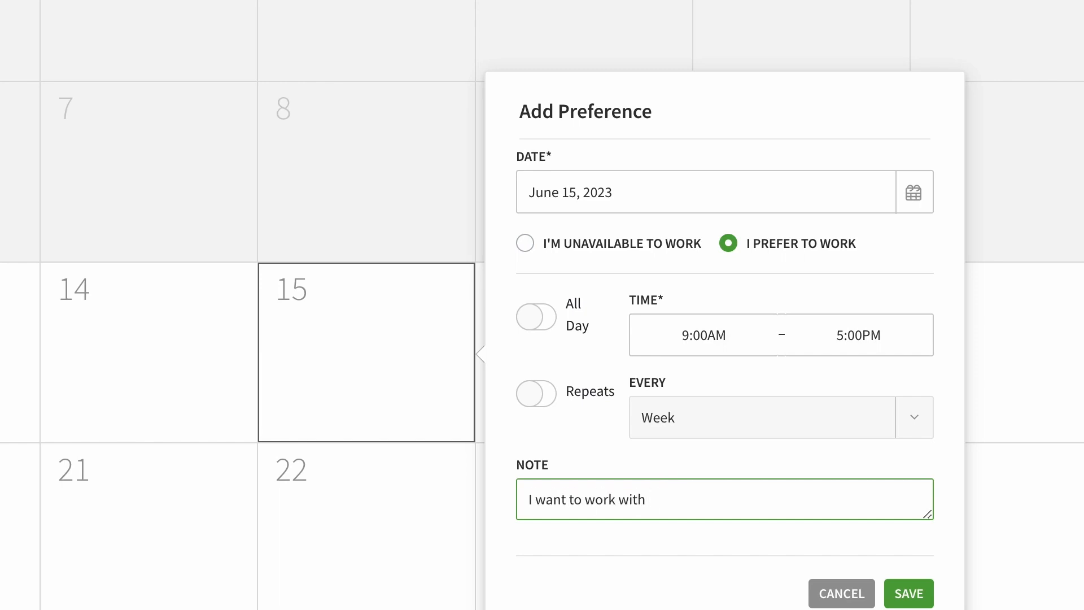
{"action": "type", "text": "Max :)"}
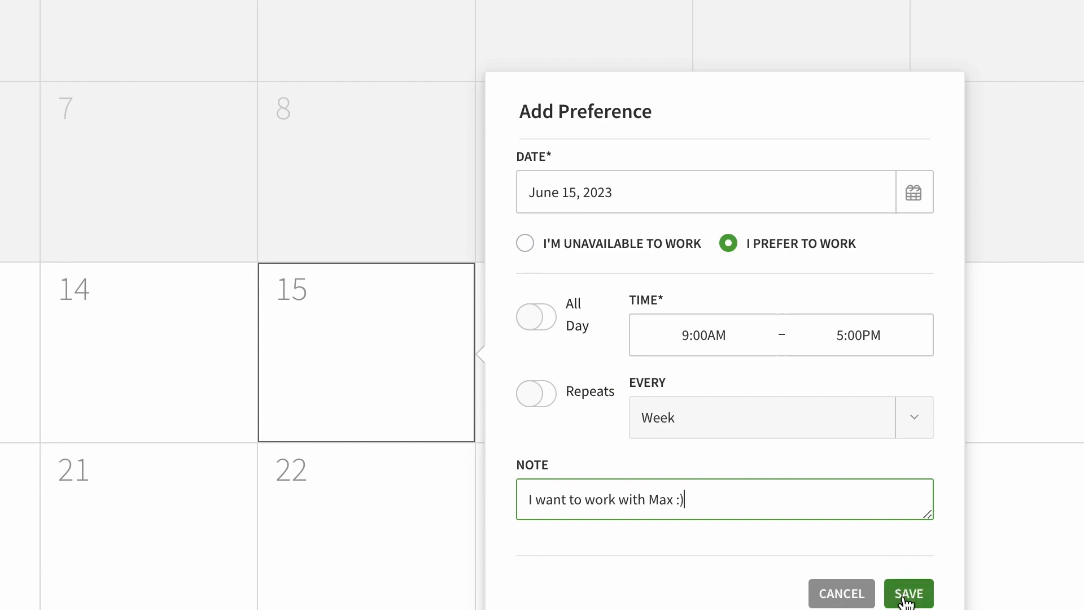
{"action": "left_click", "coordinate": [908, 593]}
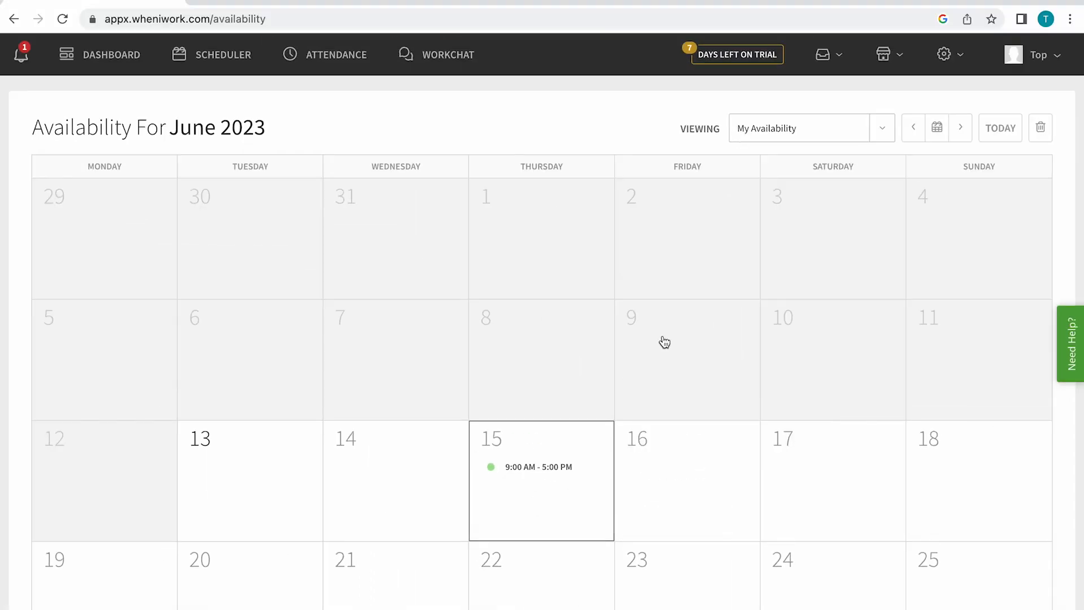
{"action": "mouse_move", "coordinate": [745, 213]}
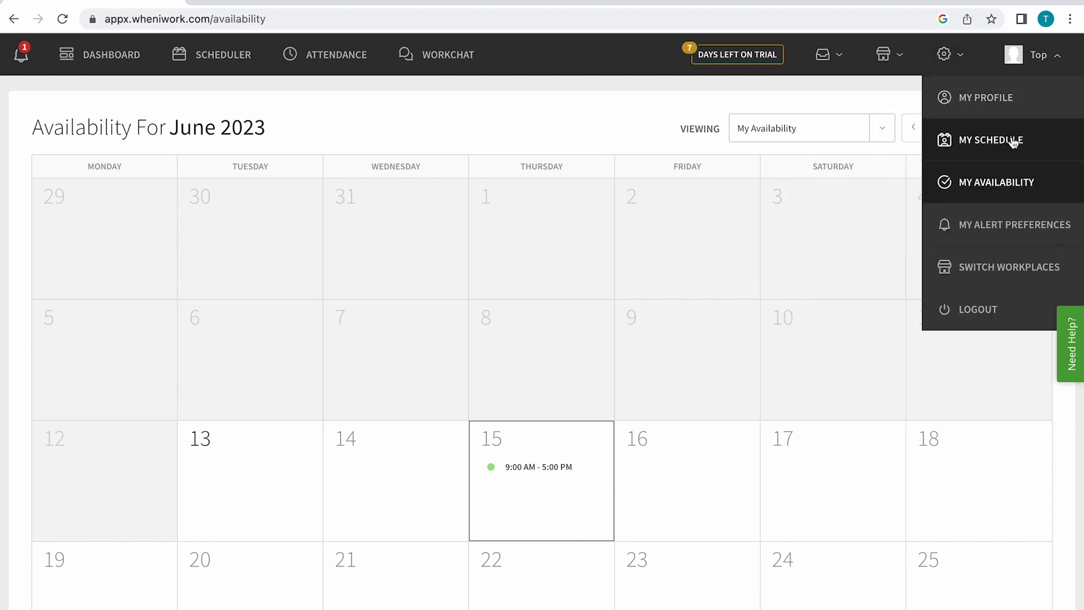
{"action": "left_click", "coordinate": [990, 140]}
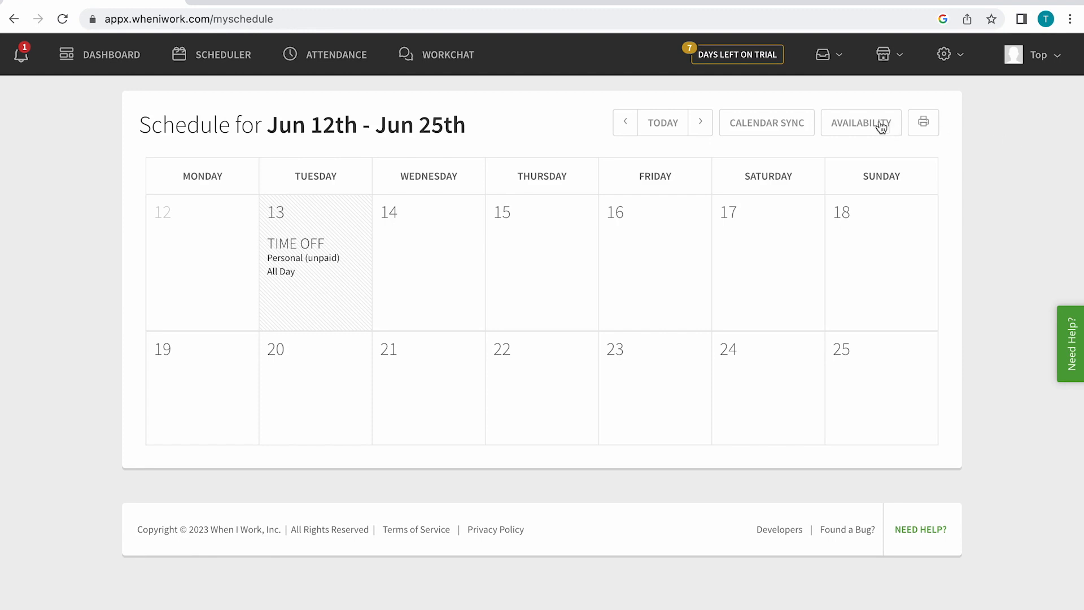
{"action": "left_click", "coordinate": [861, 122]}
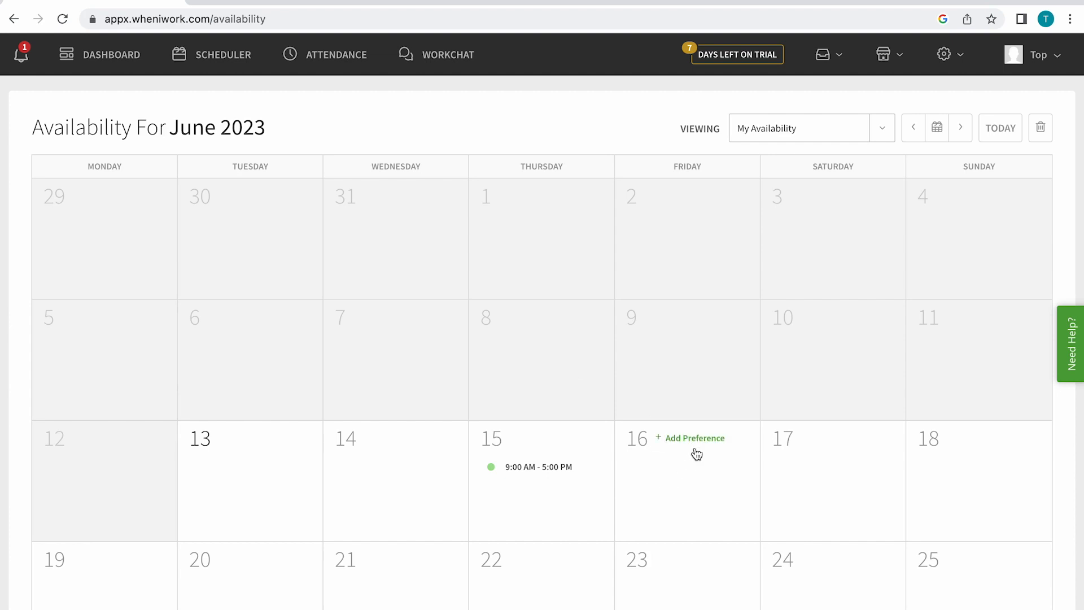
Step: Add a June 16 unavailable entry noting a doctor appointment, save it, and open the Viewing list
{"action": "left_click", "coordinate": [693, 438]}
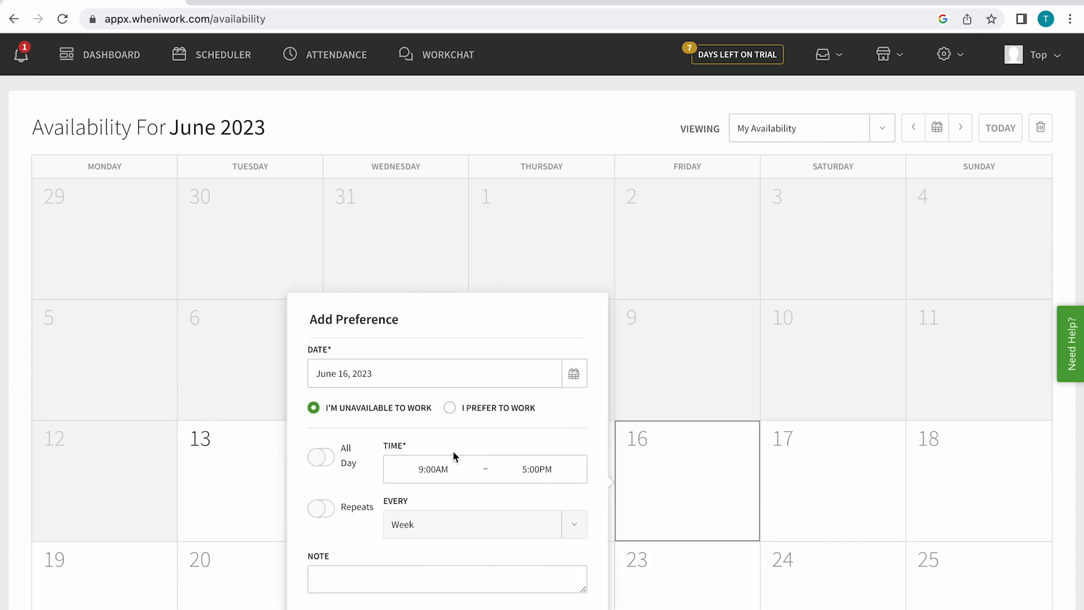
{"action": "type", "text": "Doctor appt"}
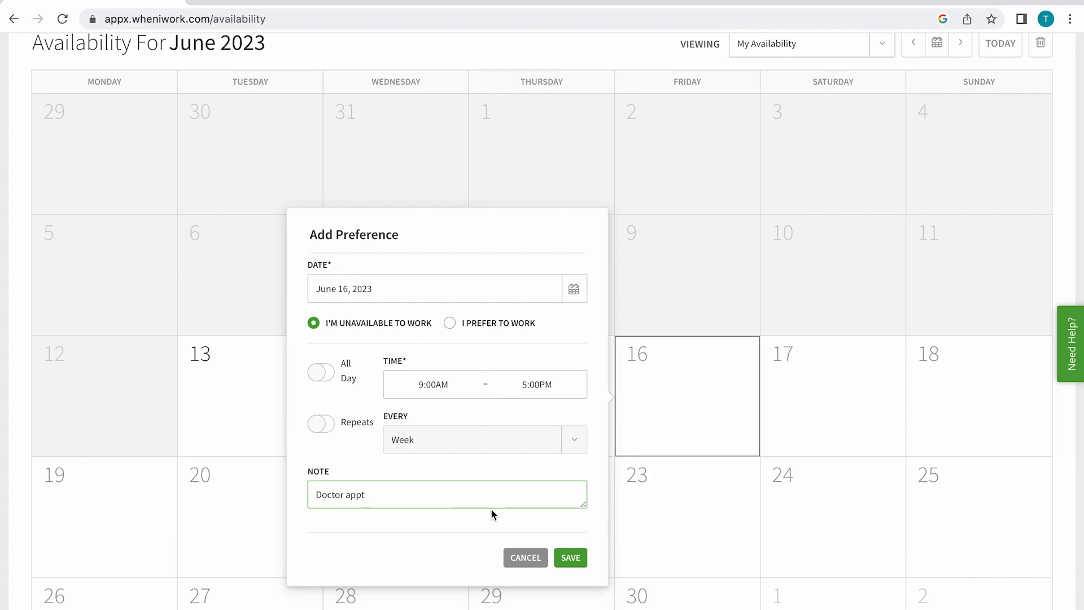
{"action": "left_click", "coordinate": [569, 557]}
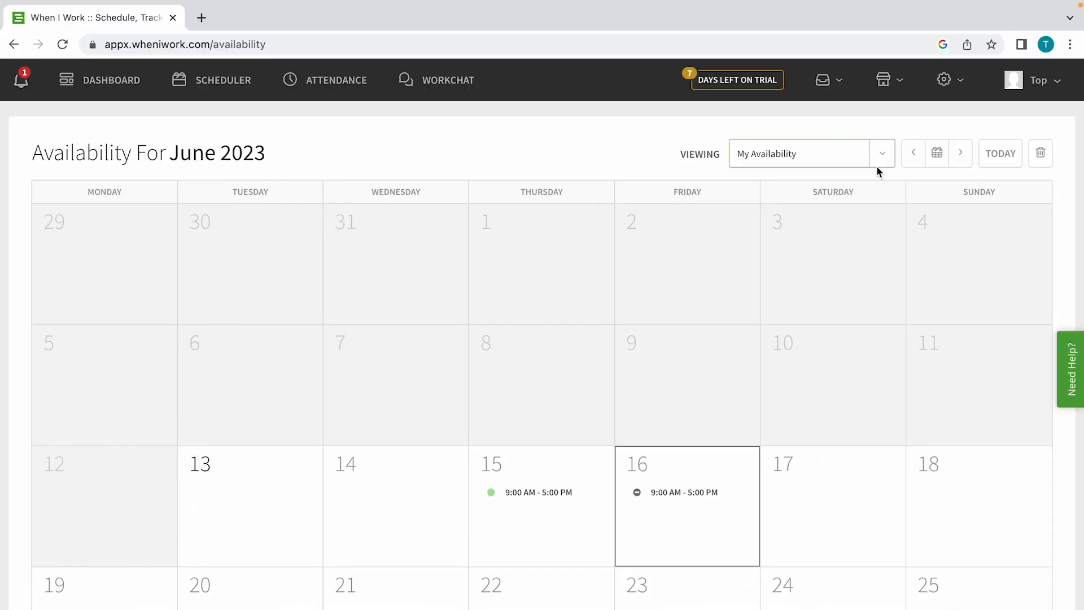
{"action": "left_click", "coordinate": [881, 153]}
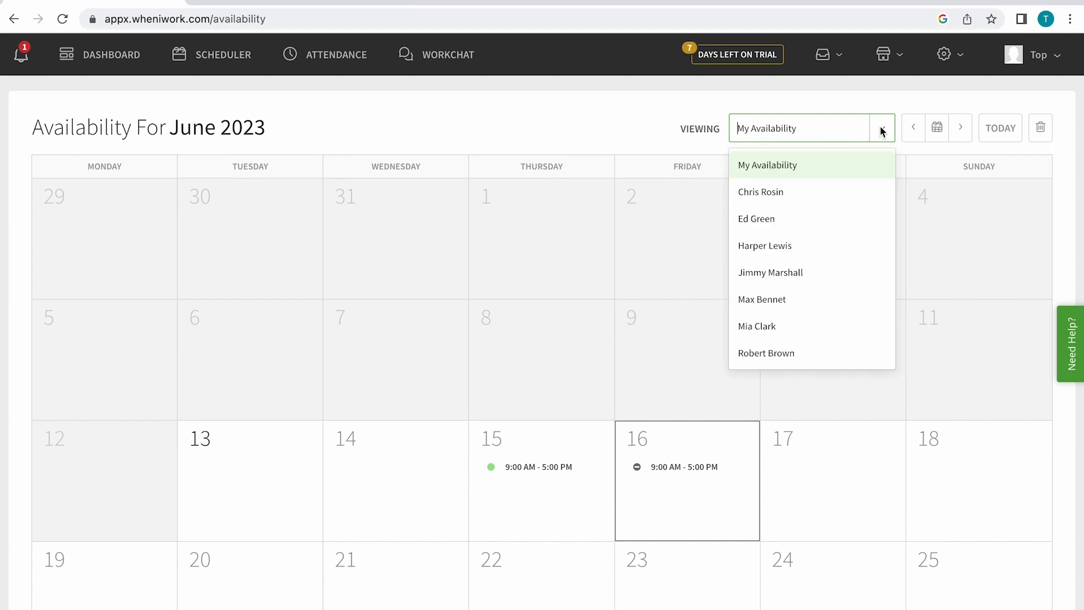